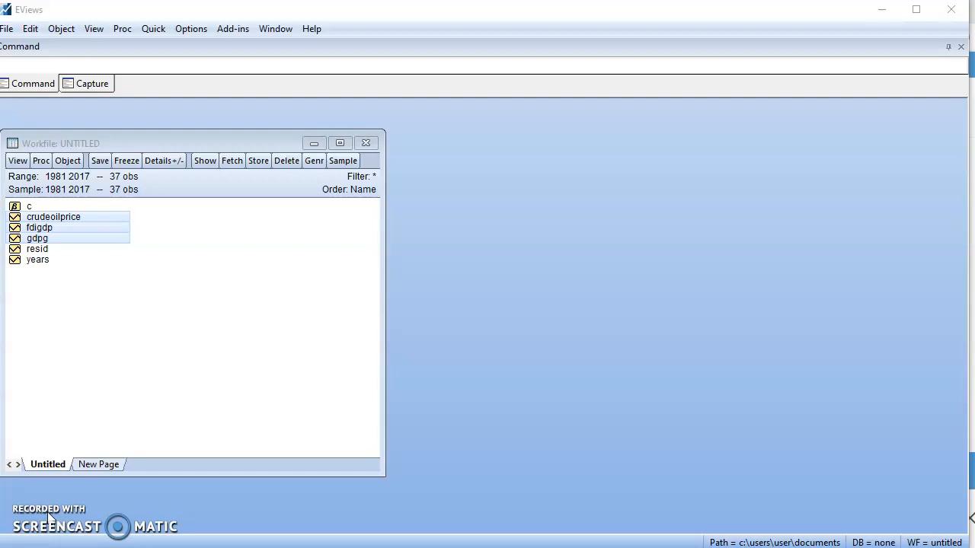
pyautogui.moveTo(52, 518)
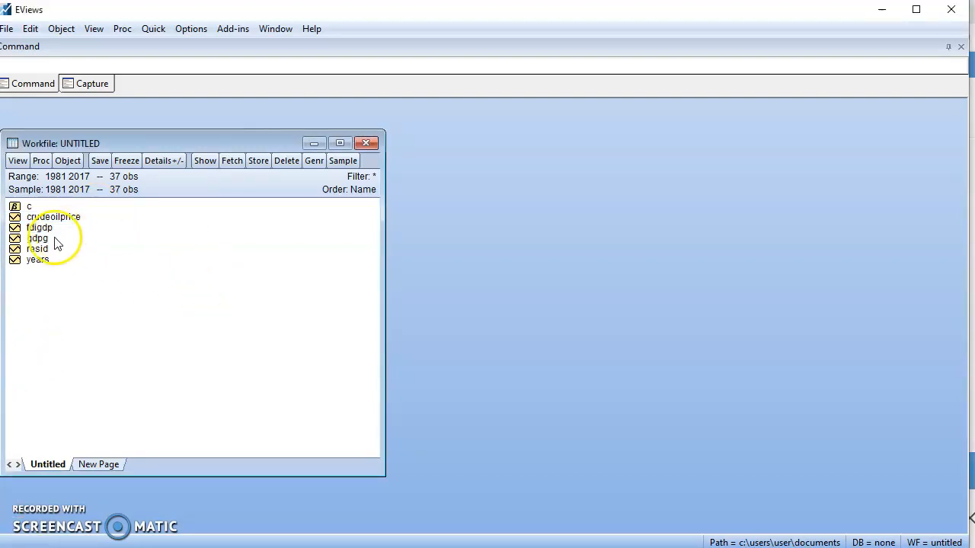
# Select gdpg, then add fdigdp and crudeoilprice to the selection in the workfile
pyautogui.click(37, 238)
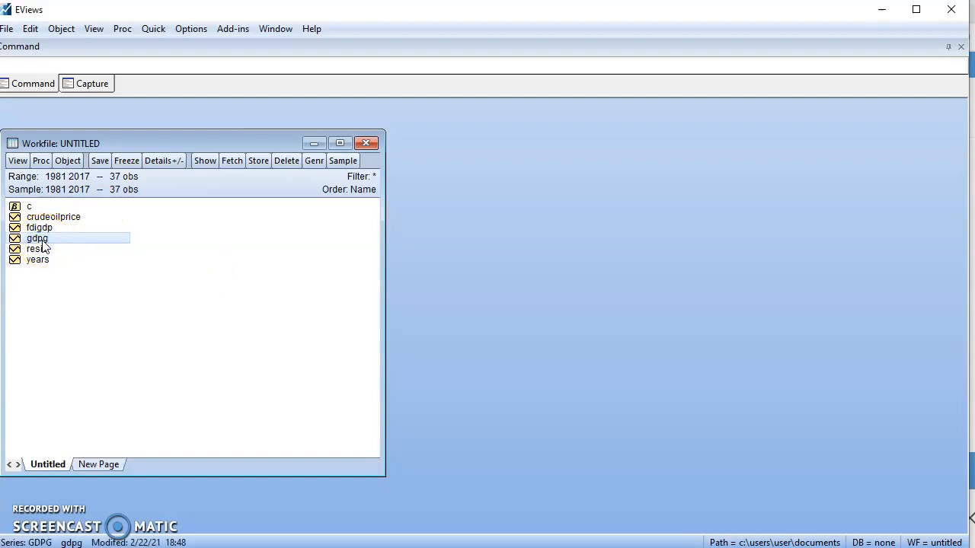
pyautogui.click(40, 227)
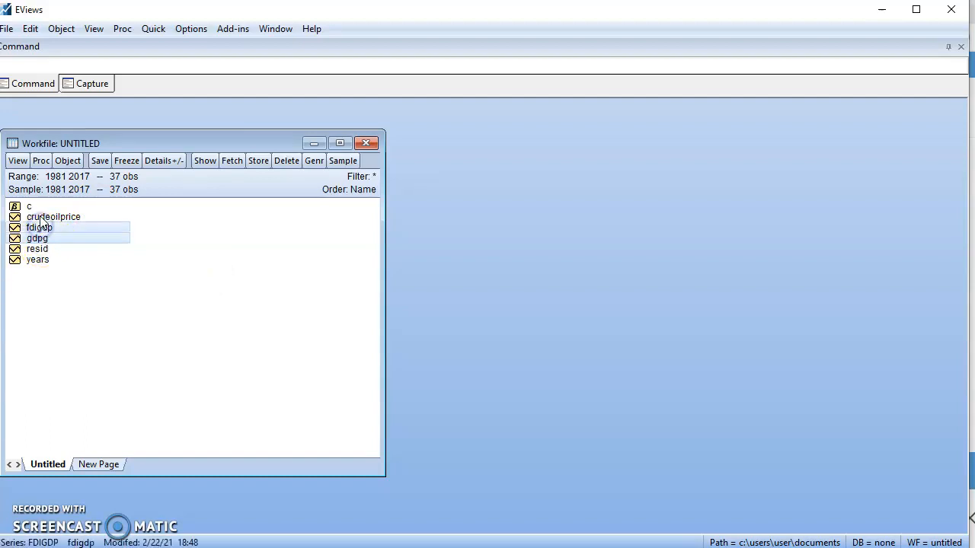
pyautogui.click(53, 216)
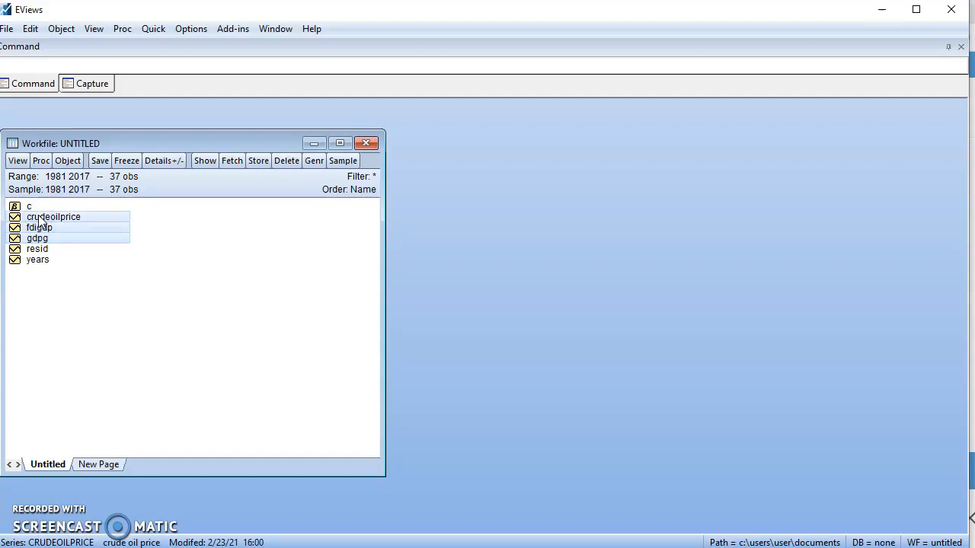
# Open the selected series as an untitled group with yearly values from 1981
pyautogui.rightClick(53, 227)
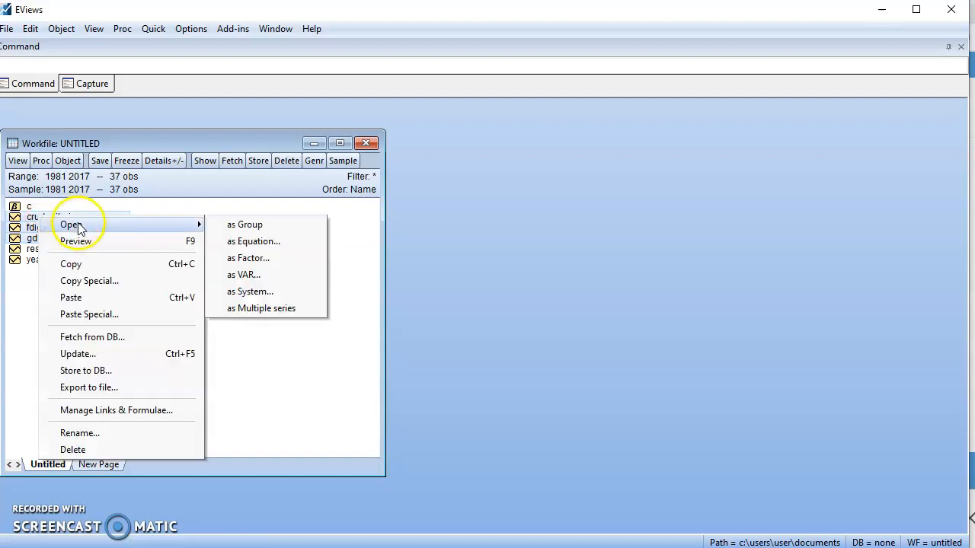
pyautogui.click(244, 224)
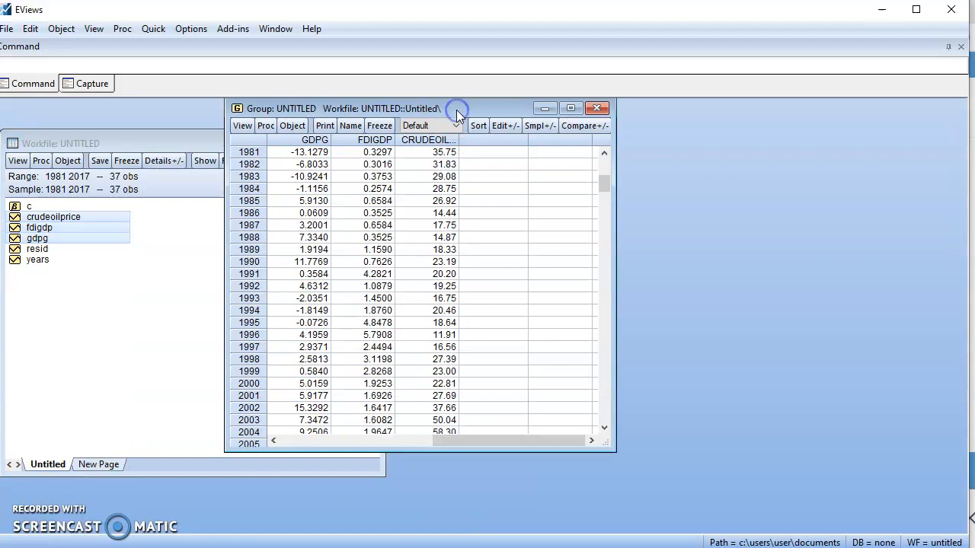
pyautogui.moveTo(265, 116)
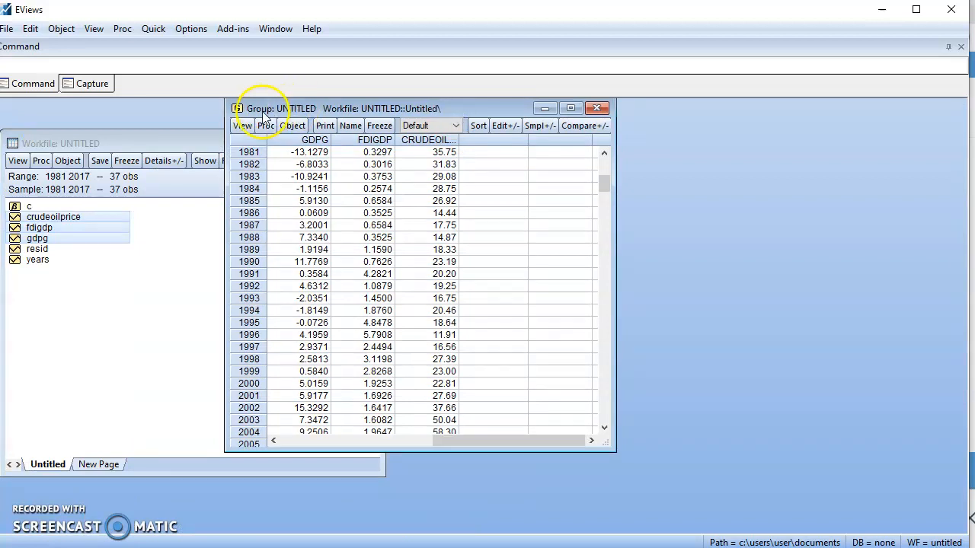
# Run pairwise Granger causality tests on the group with Lags to include at 2
pyautogui.click(243, 125)
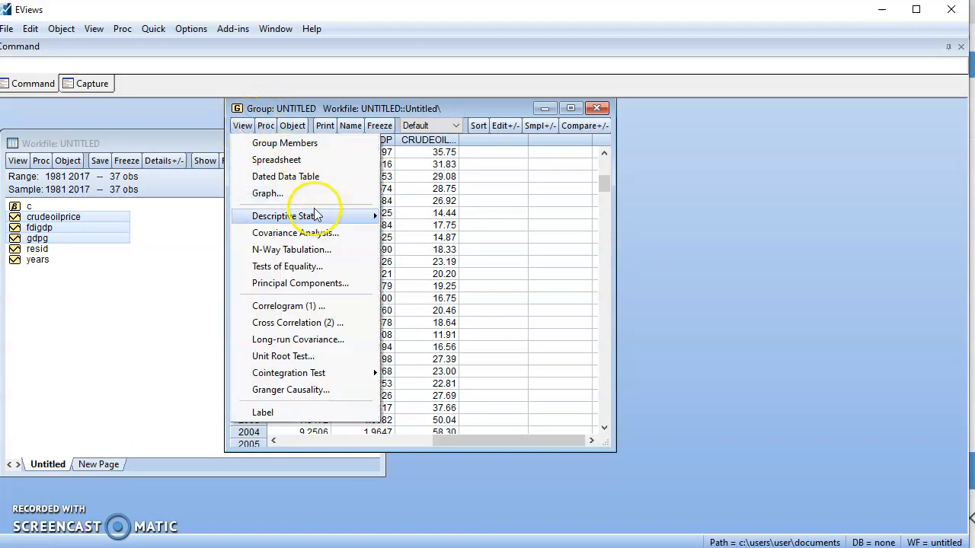
pyautogui.moveTo(289, 390)
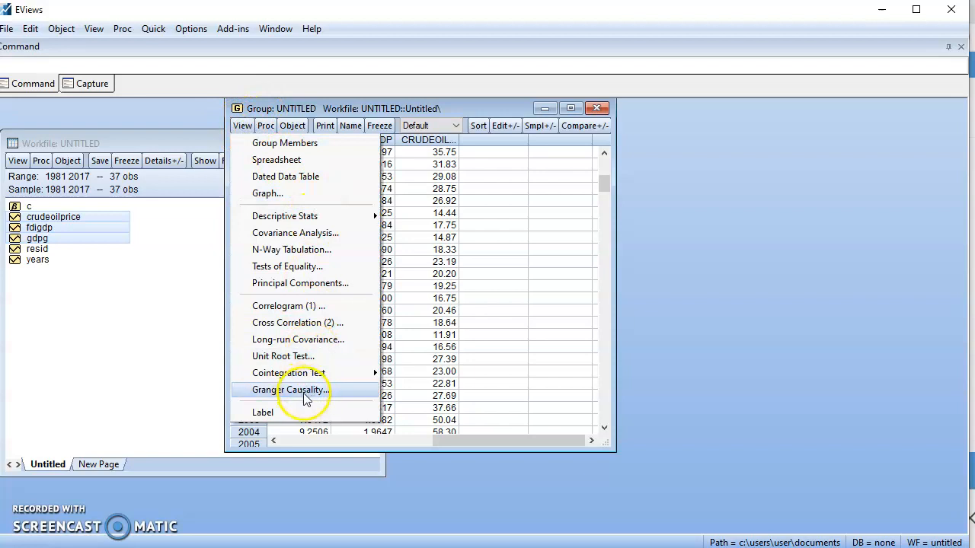
pyautogui.click(289, 390)
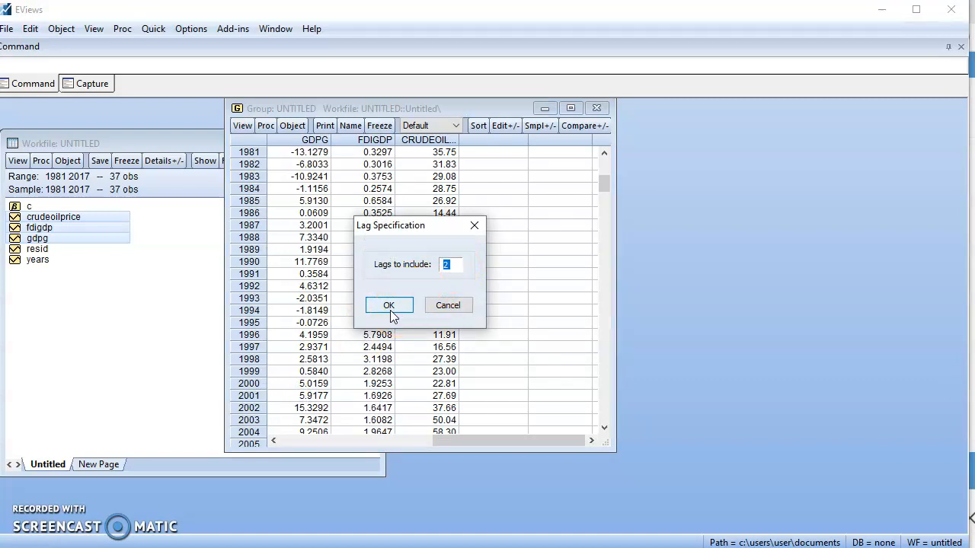
pyautogui.click(388, 305)
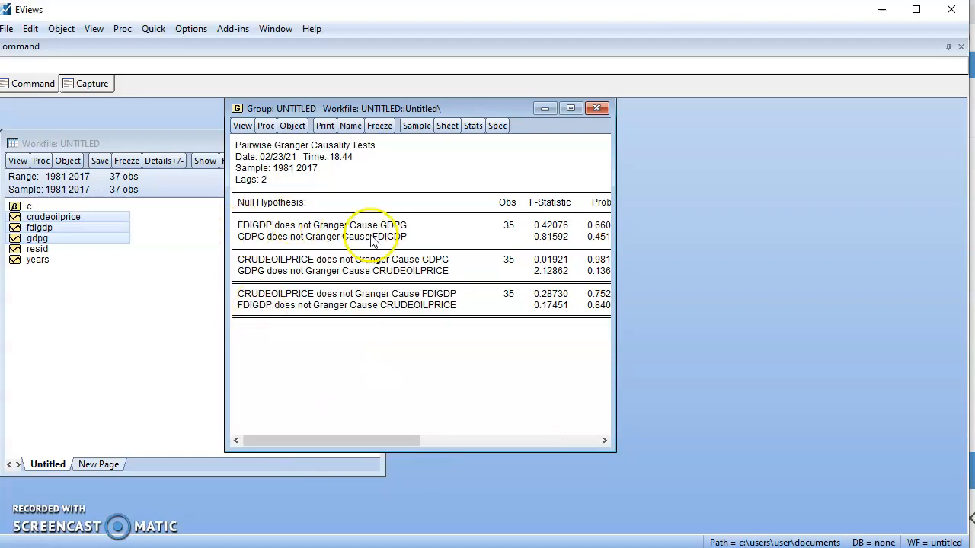
pyautogui.moveTo(414, 235)
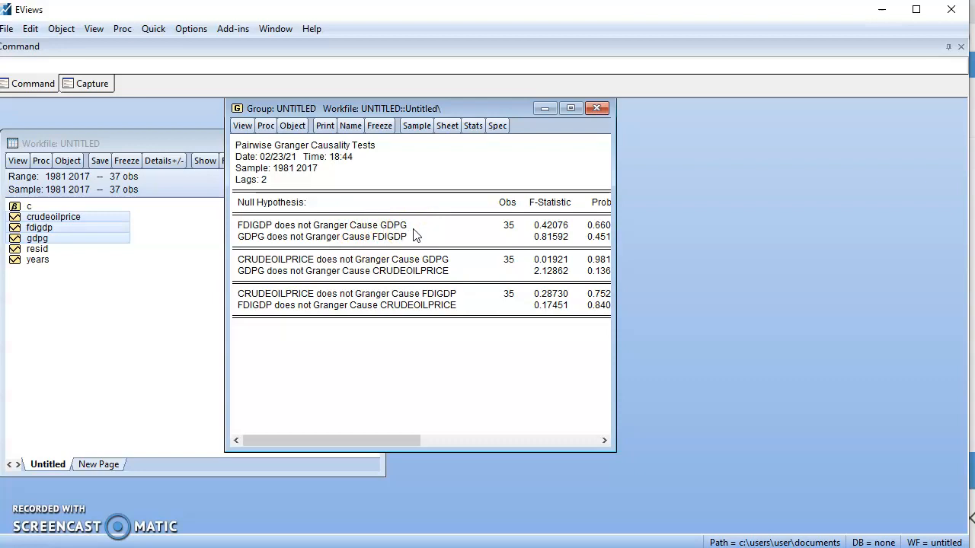
pyautogui.moveTo(354, 310)
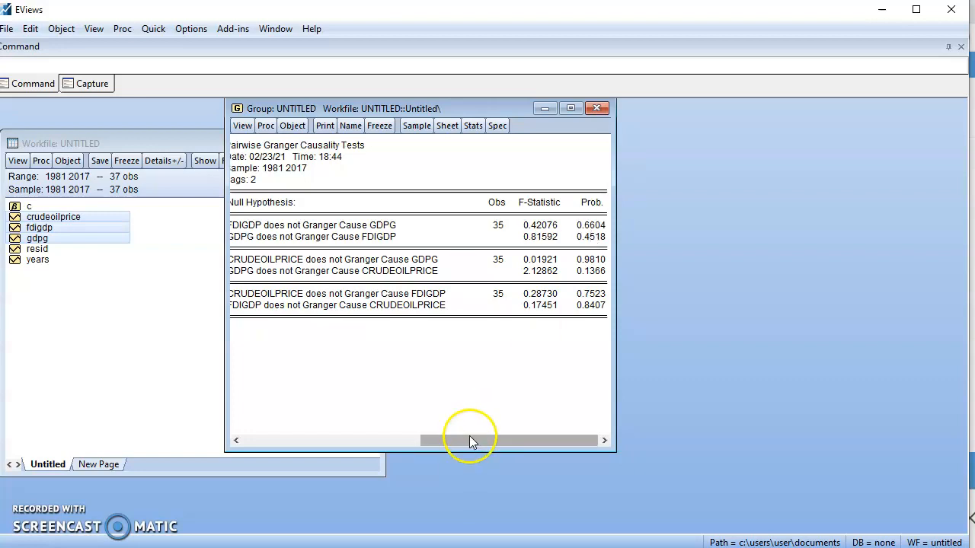
pyautogui.moveTo(472, 440); pyautogui.dragTo(347, 441)
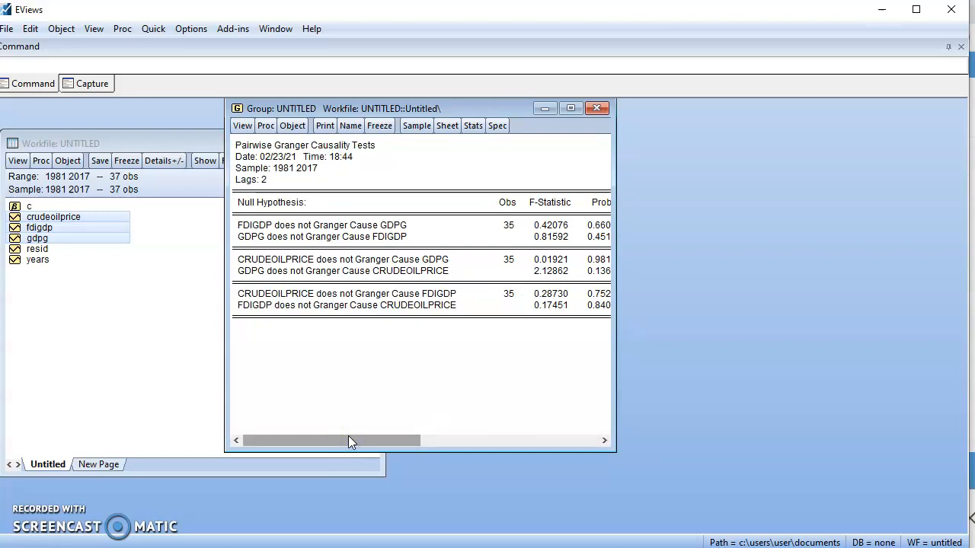
pyautogui.moveTo(144, 329)
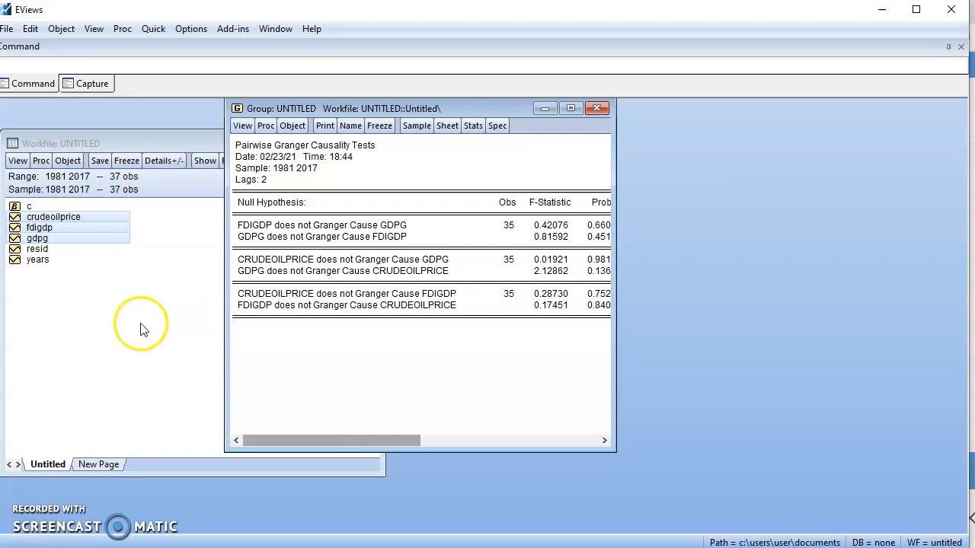
pyautogui.moveTo(275, 243)
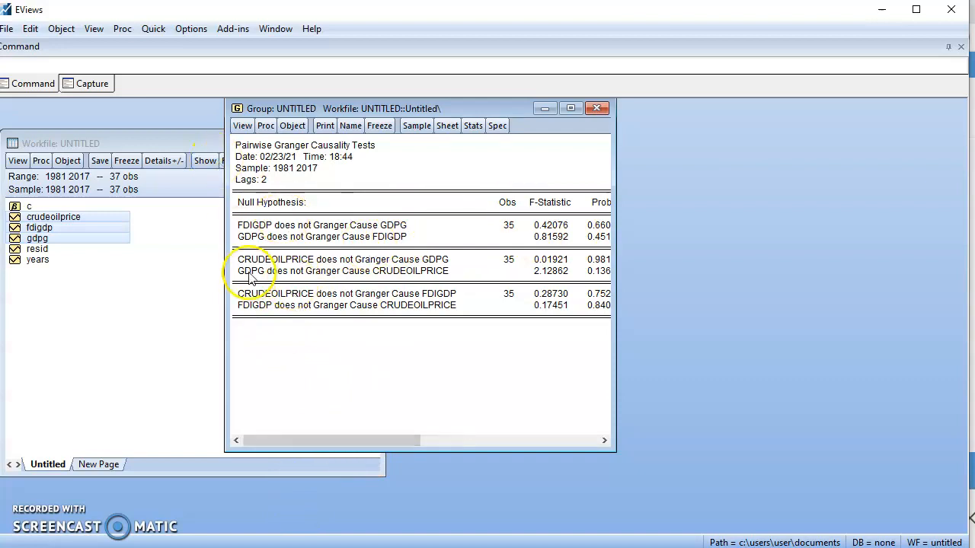
pyautogui.moveTo(445, 271)
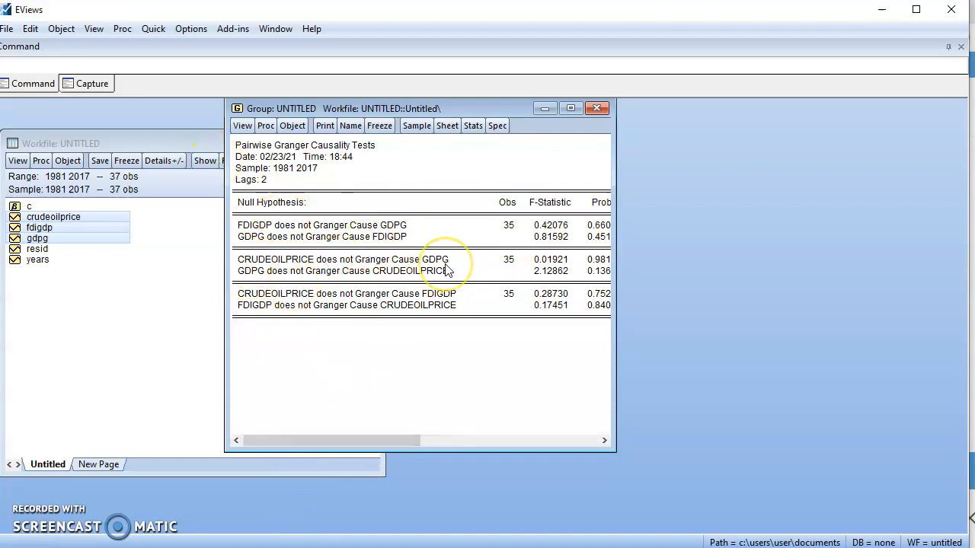